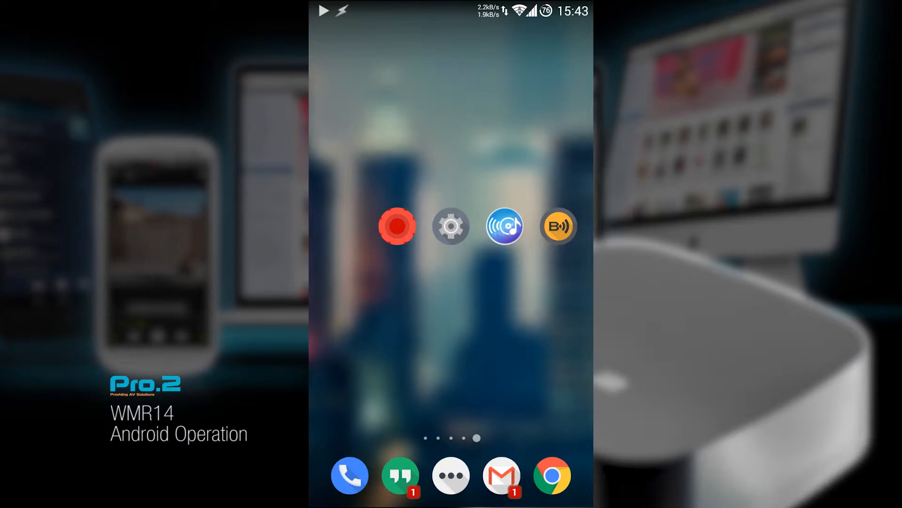
Launch BubbleUPnP and show its drawer with wmr14 as renderer and the local media servers.
{"action": "left_click", "coordinate": [558, 226]}
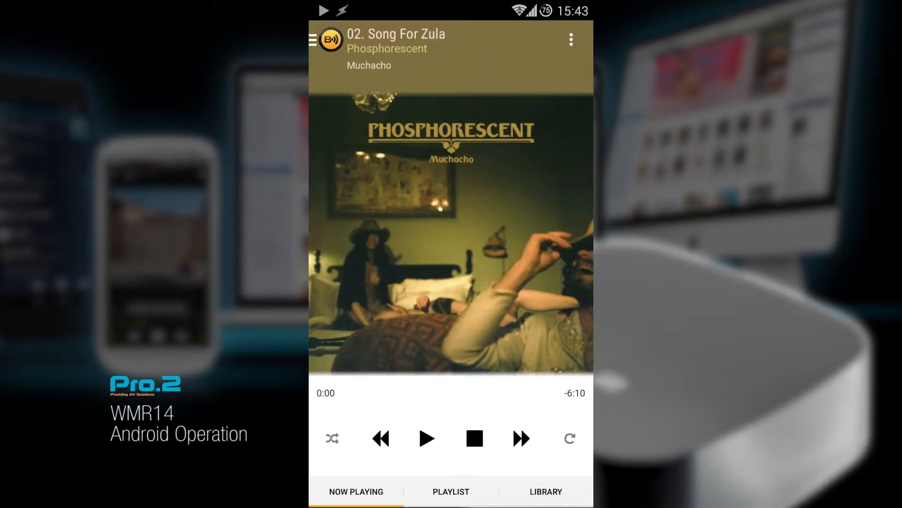
{"action": "left_click", "coordinate": [313, 39]}
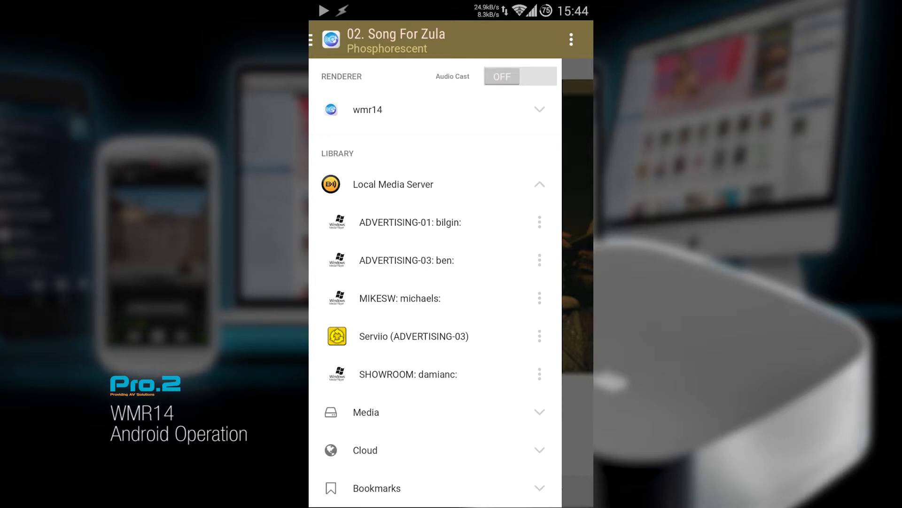
Close BubbleUPnP's drawer and return to the phone's home screen.
{"action": "left_click", "coordinate": [414, 336]}
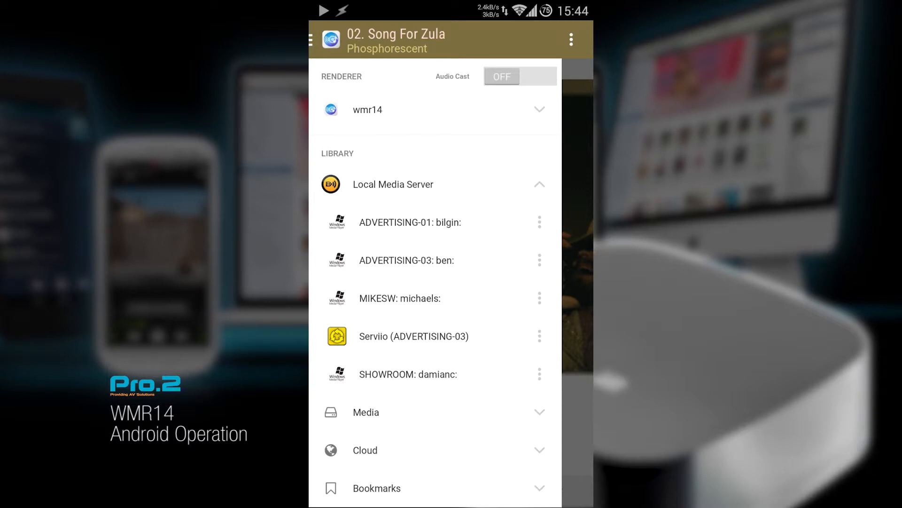
{"action": "left_click", "coordinate": [313, 39]}
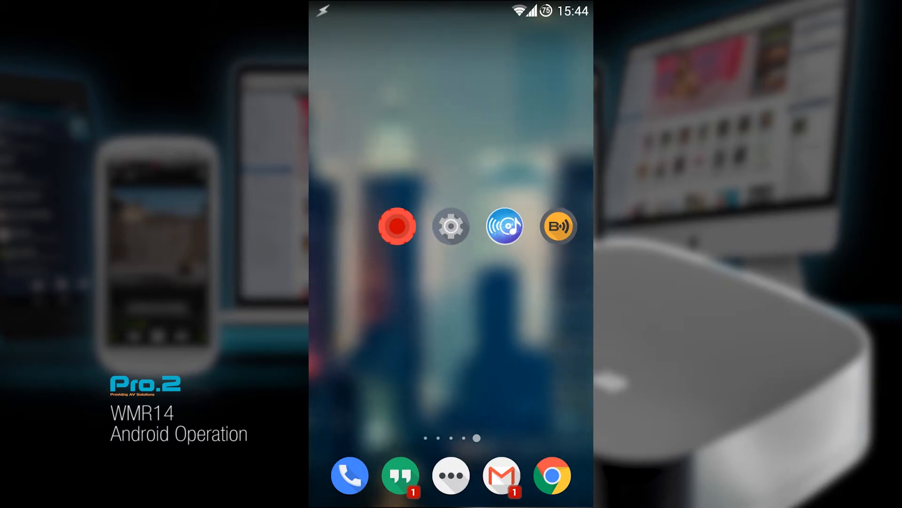
Launch airmusic and play "Do I Wanna Know?" by Arctic Monkeys from the All songs list.
{"action": "left_click", "coordinate": [503, 225]}
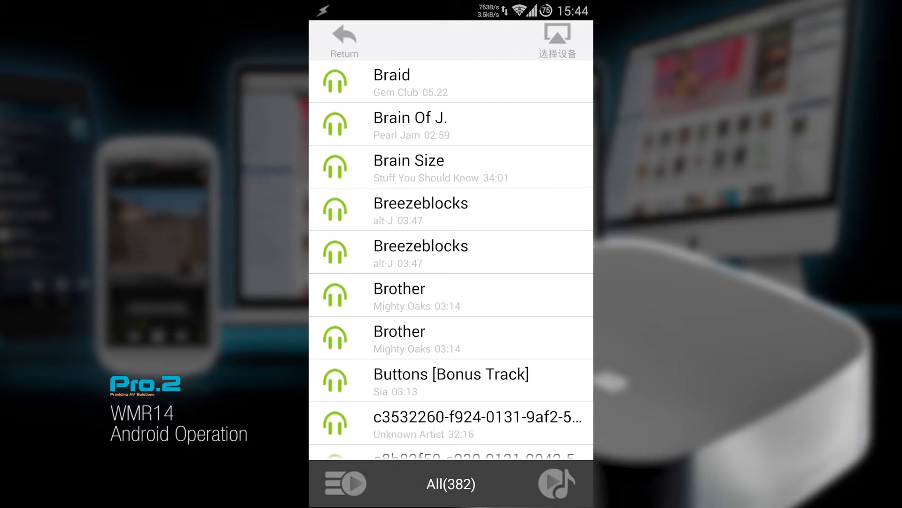
{"action": "left_click", "coordinate": [344, 43]}
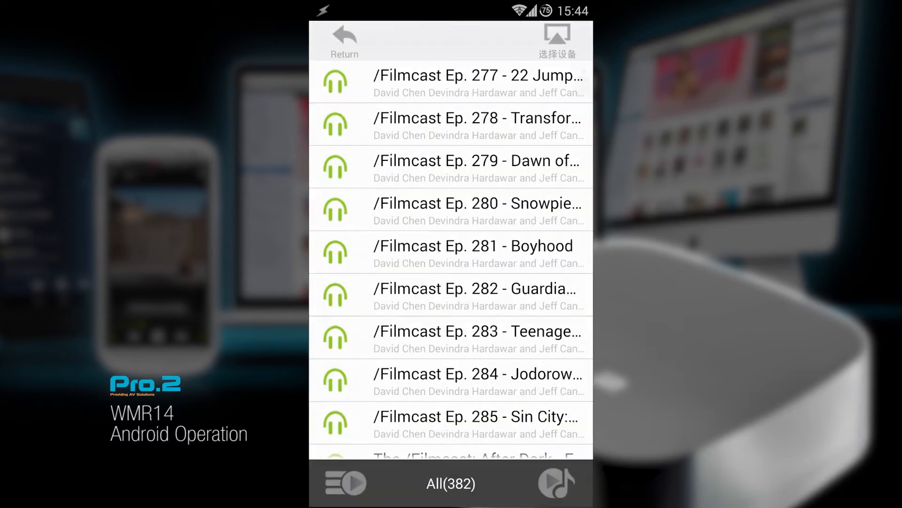
{"action": "scroll", "scroll_direction": "down", "scroll_amount": 3}
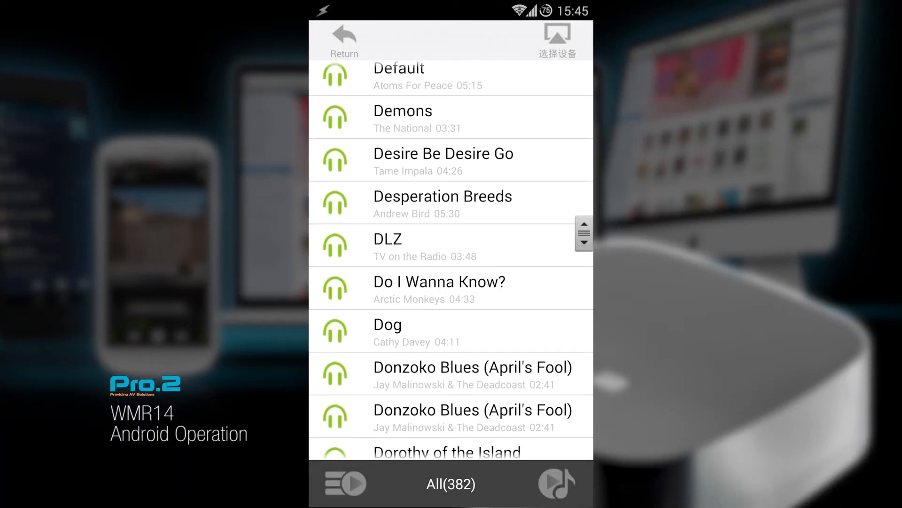
{"action": "left_click", "coordinate": [438, 288]}
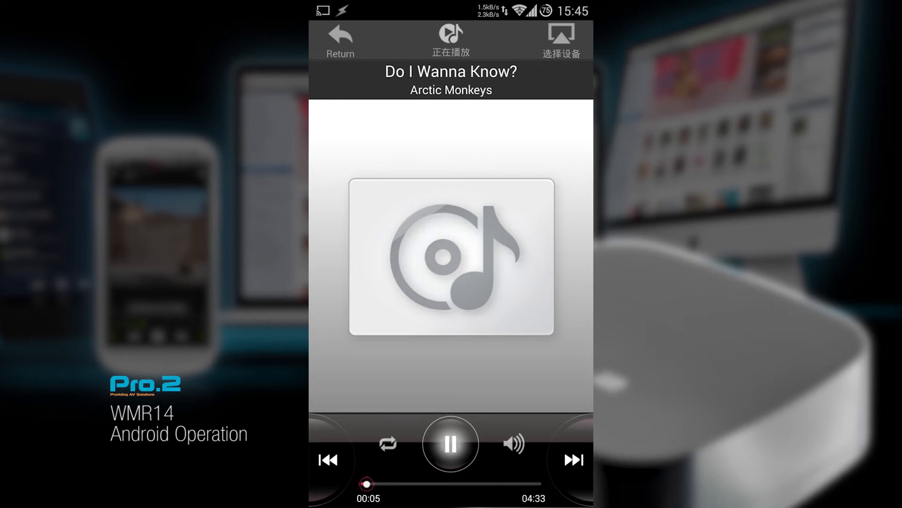
Select the AirPlay output device, then leave airmusic playing and bring up the app drawer.
{"action": "left_click", "coordinate": [561, 33]}
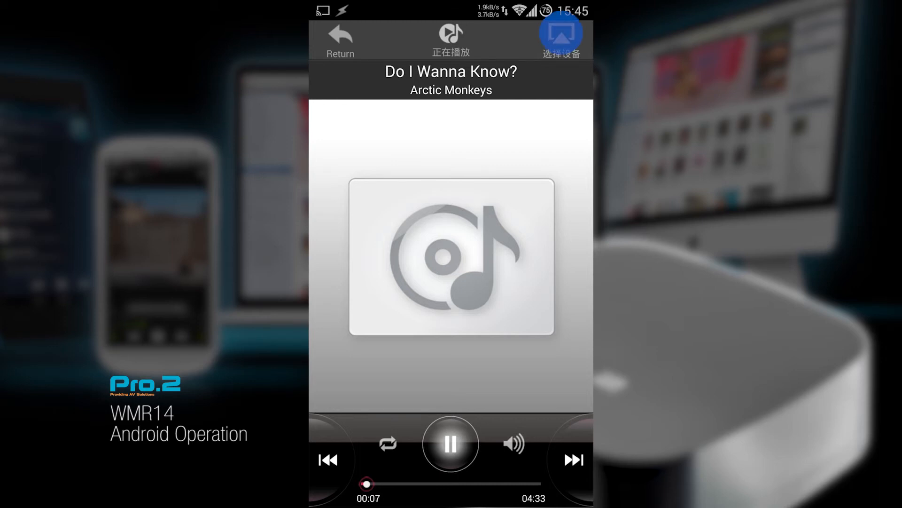
{"action": "left_click", "coordinate": [560, 41]}
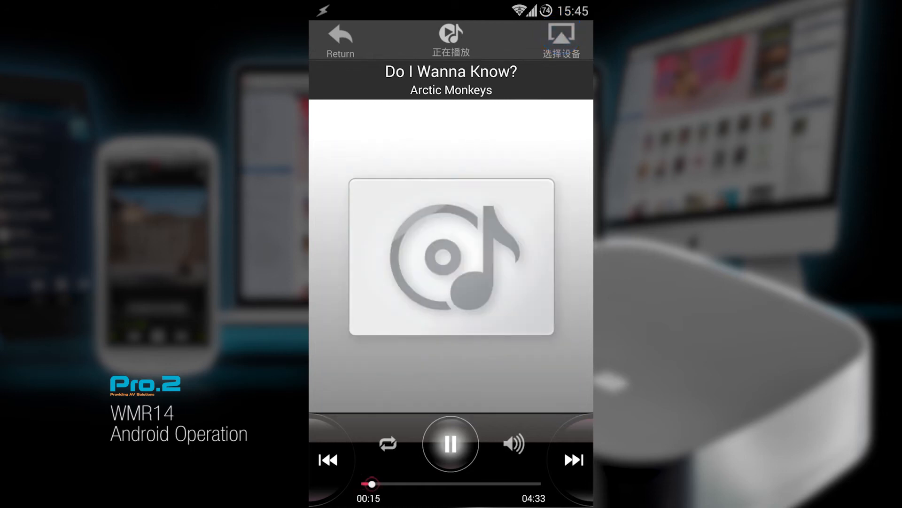
{"action": "left_click", "coordinate": [451, 443]}
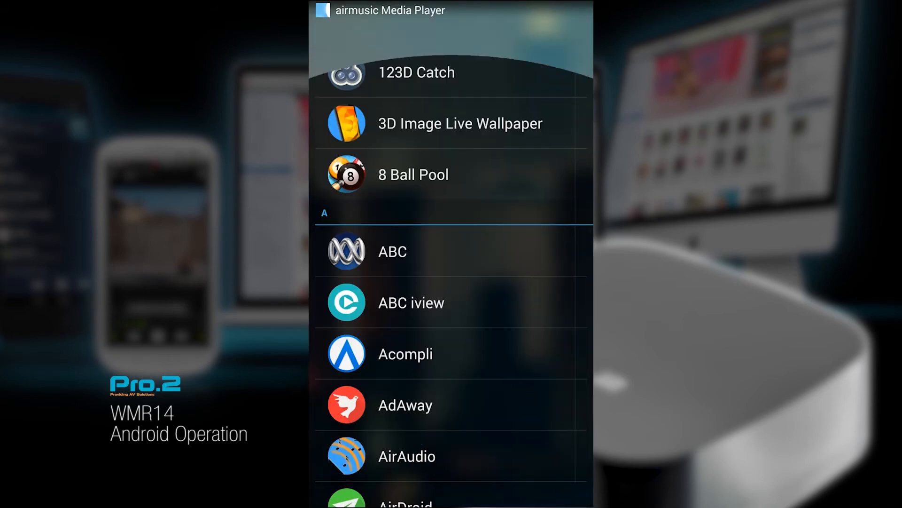
Launch AirAudio from the app drawer to list receivers wmr14, DENON AVR-4520 and B&W A5.
{"action": "scroll", "scroll_direction": "down", "scroll_amount": 3}
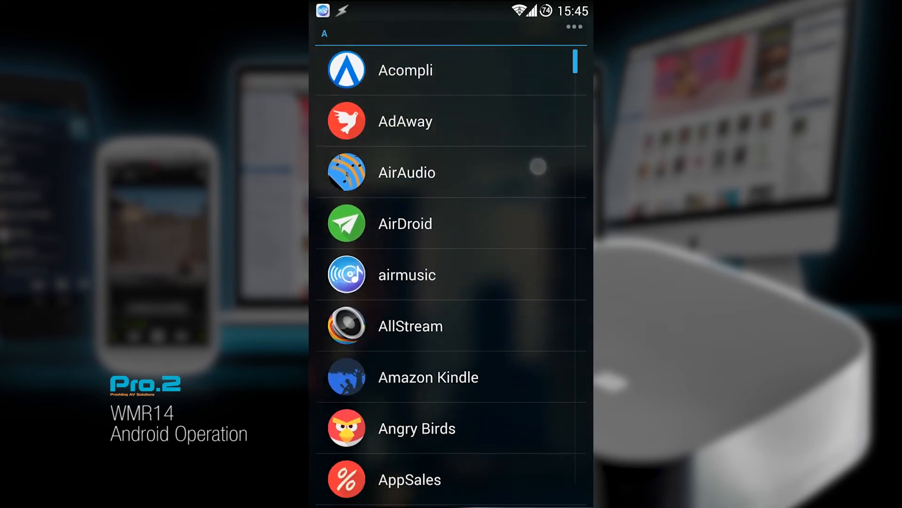
{"action": "left_click", "coordinate": [407, 172]}
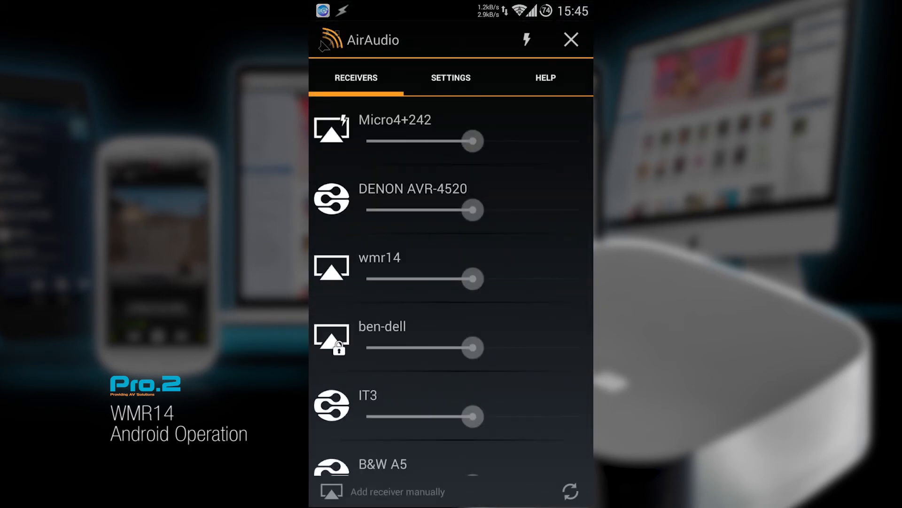
{"action": "scroll", "scroll_direction": "up", "scroll_amount": 3}
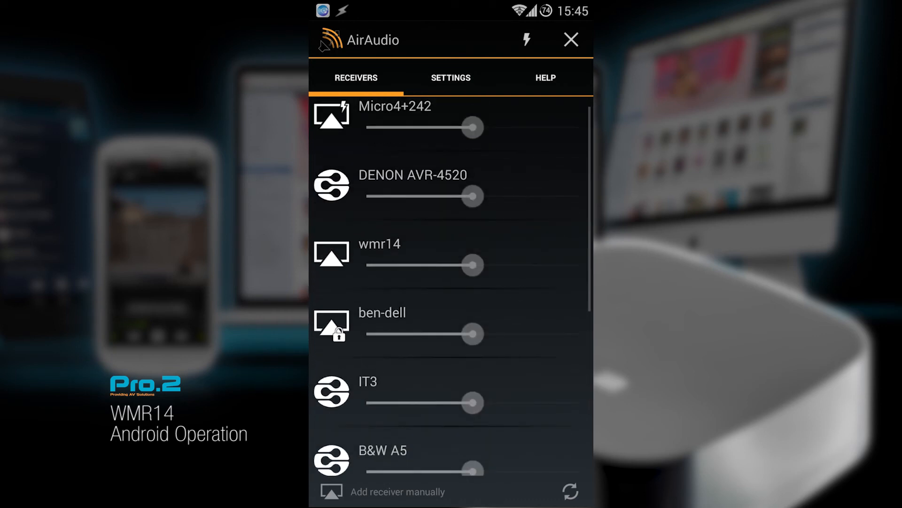
{"action": "scroll", "scroll_direction": "down", "scroll_amount": 3}
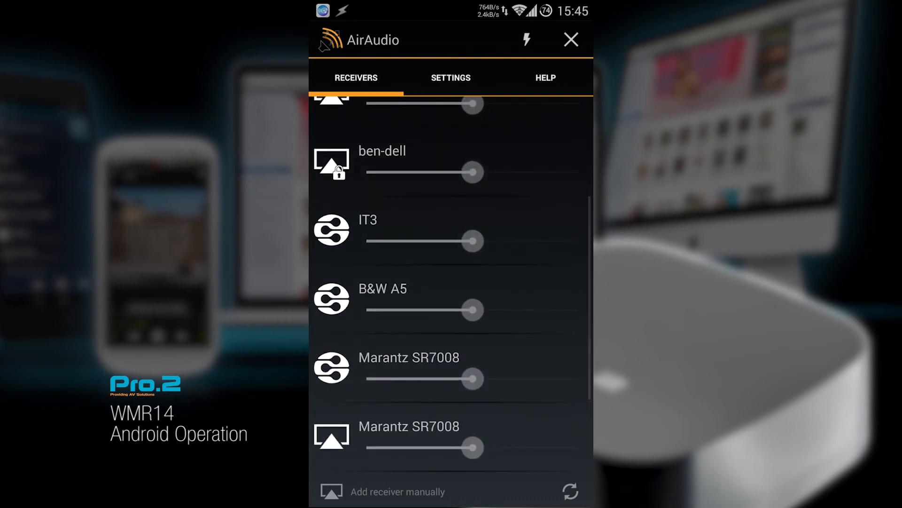
{"action": "scroll", "scroll_direction": "down", "scroll_amount": 3}
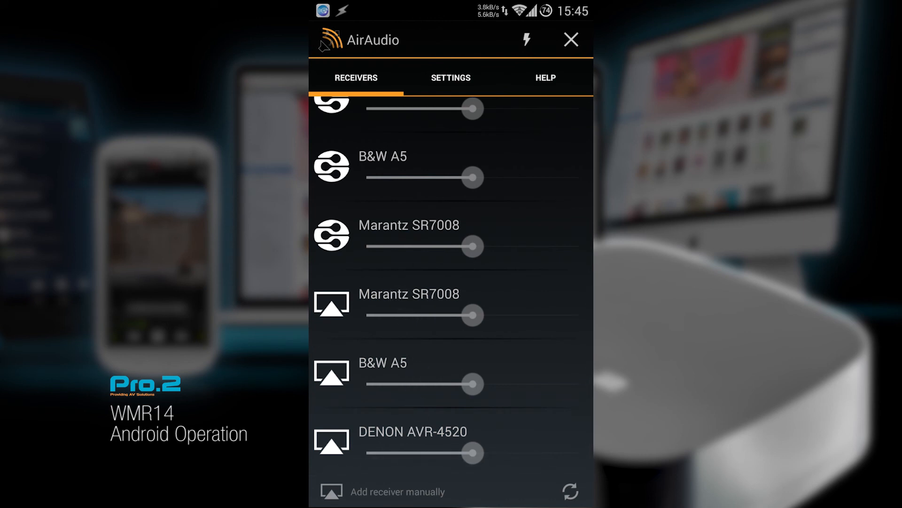
{"action": "scroll", "scroll_direction": "up", "scroll_amount": 3}
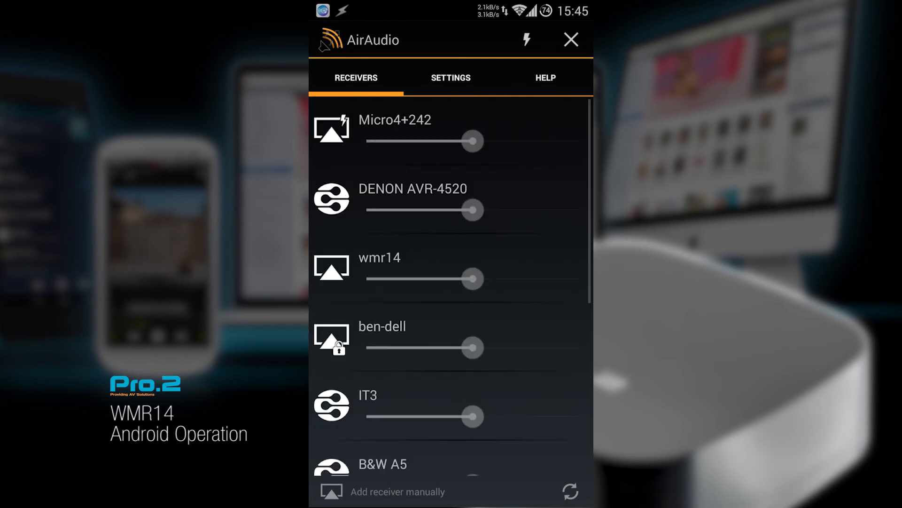
{"action": "scroll", "scroll_direction": "down", "scroll_amount": 3}
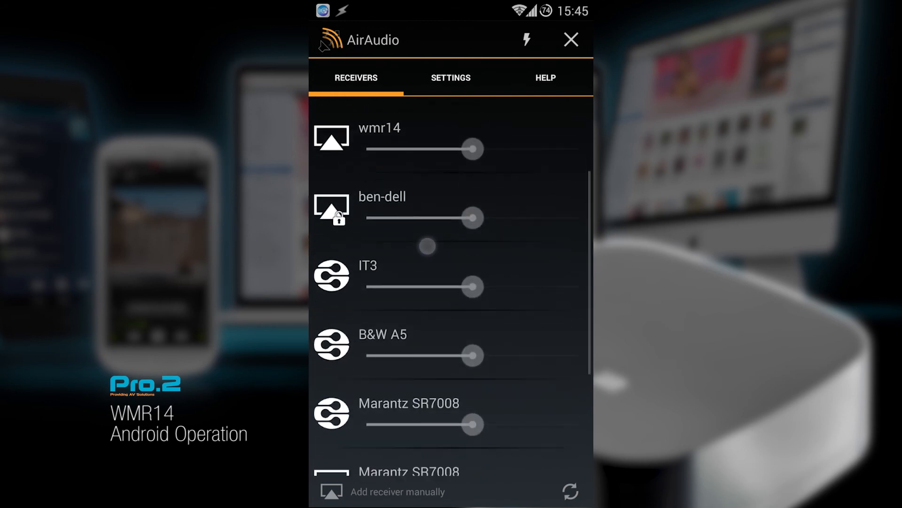